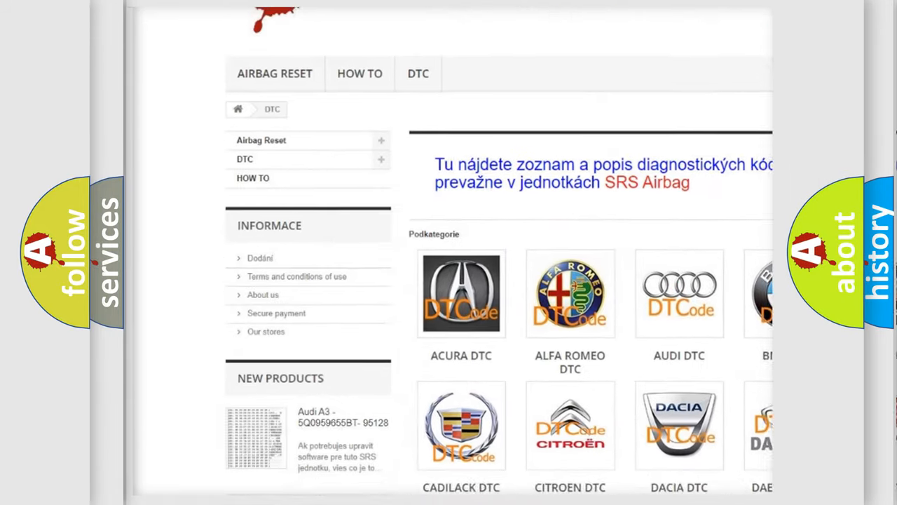
pyautogui.scroll(-3)
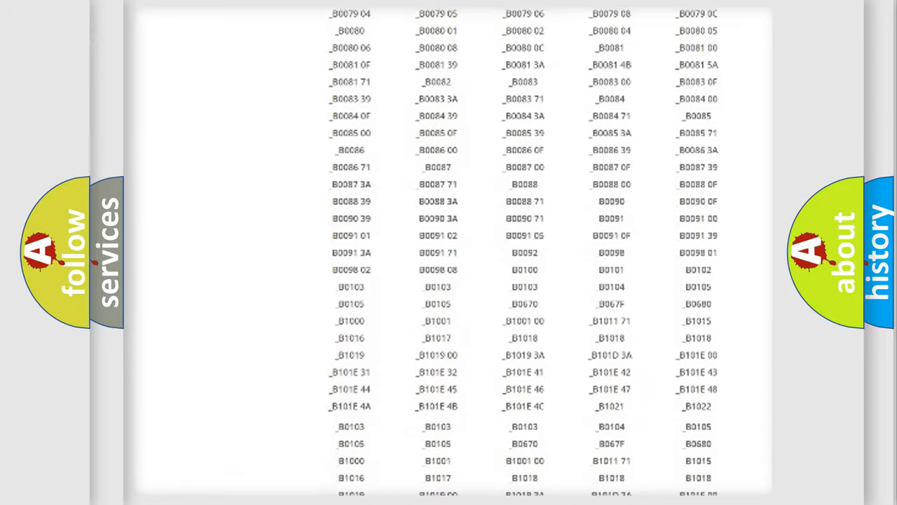
pyautogui.scroll(-3)
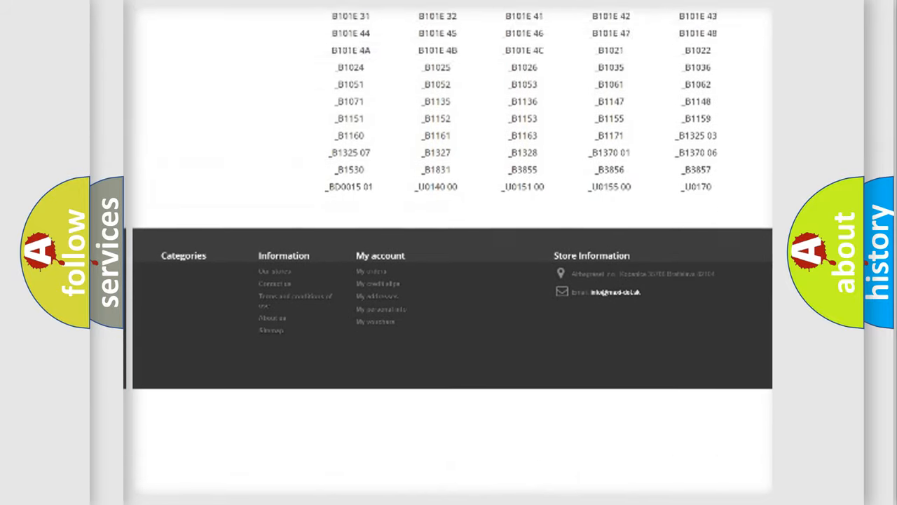